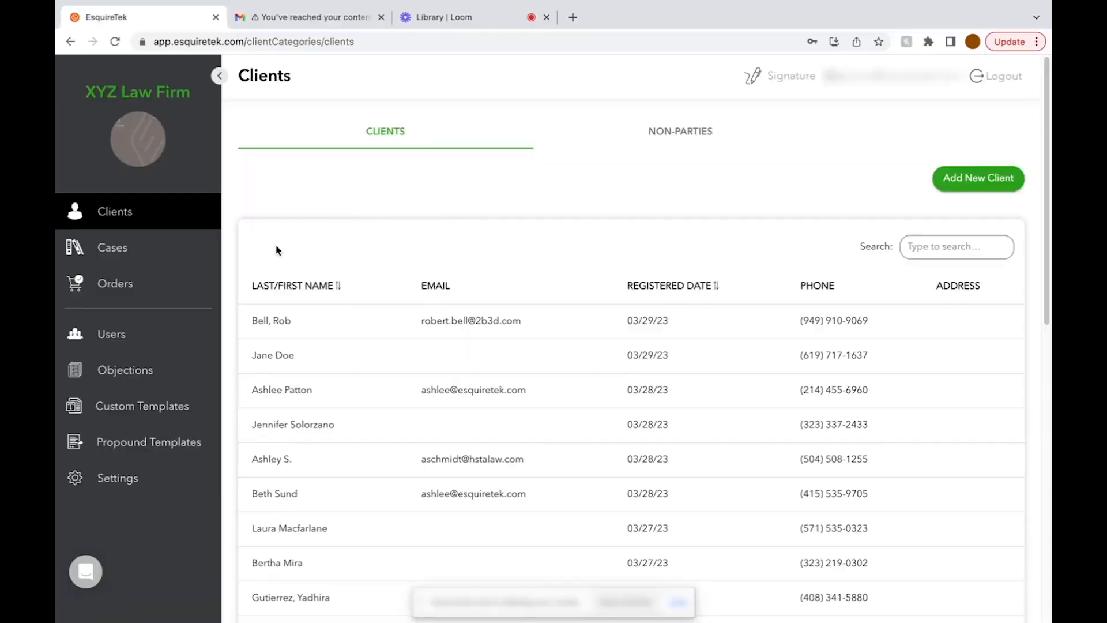
mouse_move(149, 442)
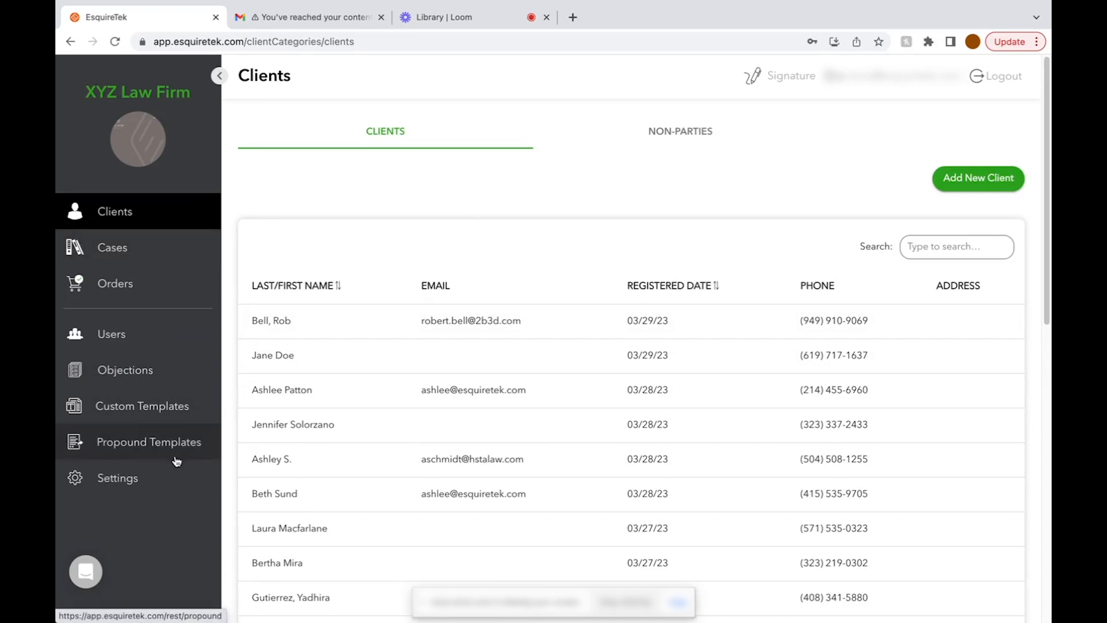
mouse_move(129, 452)
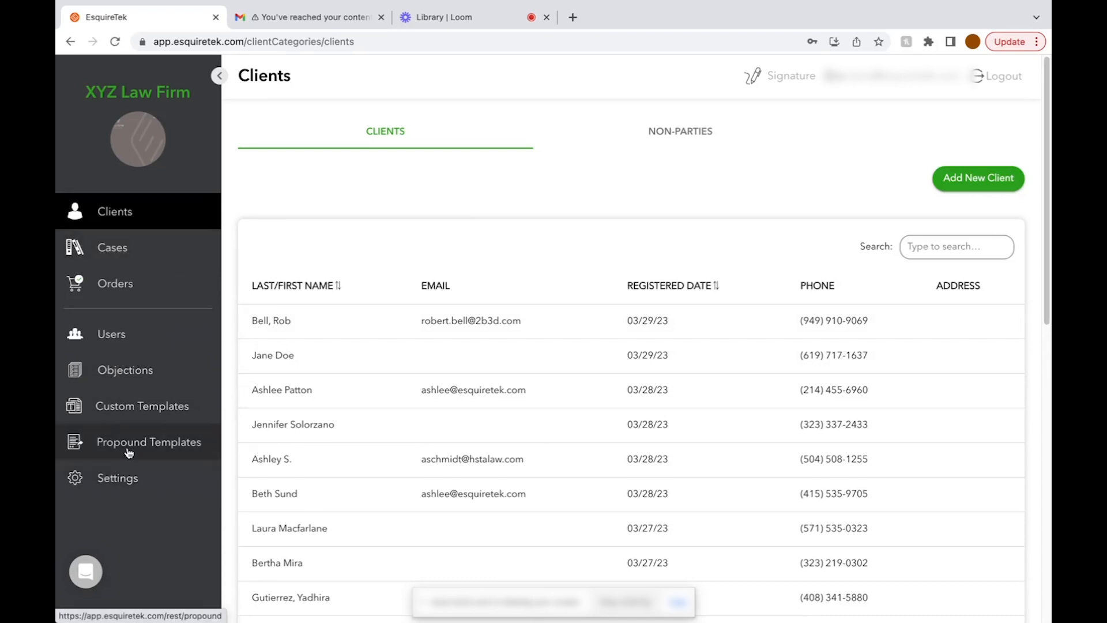
Step: Show the Propound Templates list with SPROGS - MVA and Slip and Fall at Walmart
left_click(149, 442)
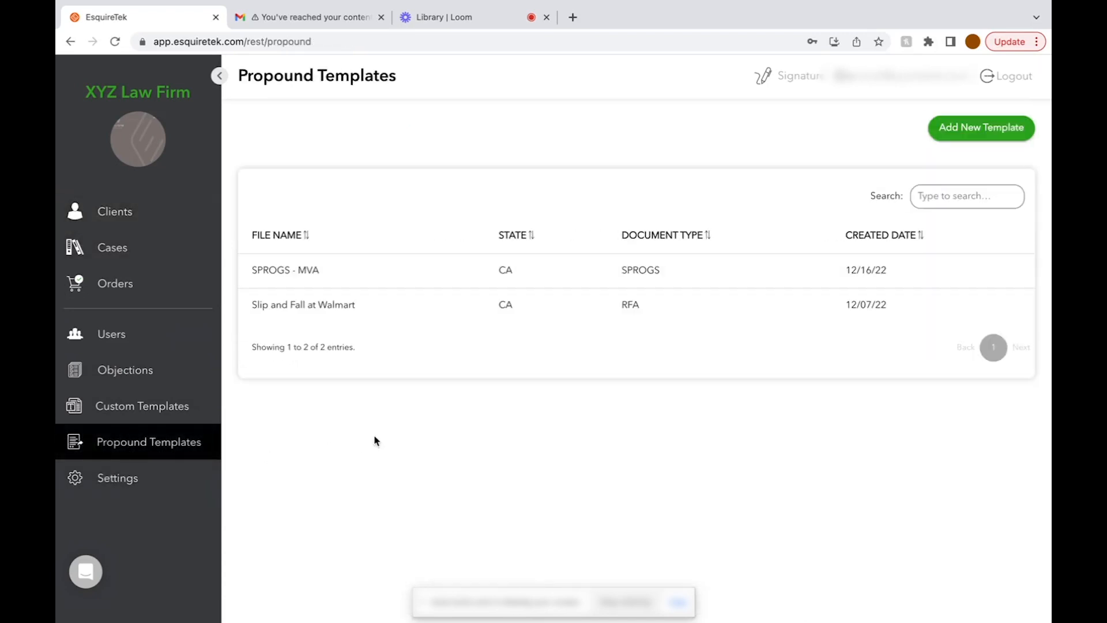
mouse_move(424, 443)
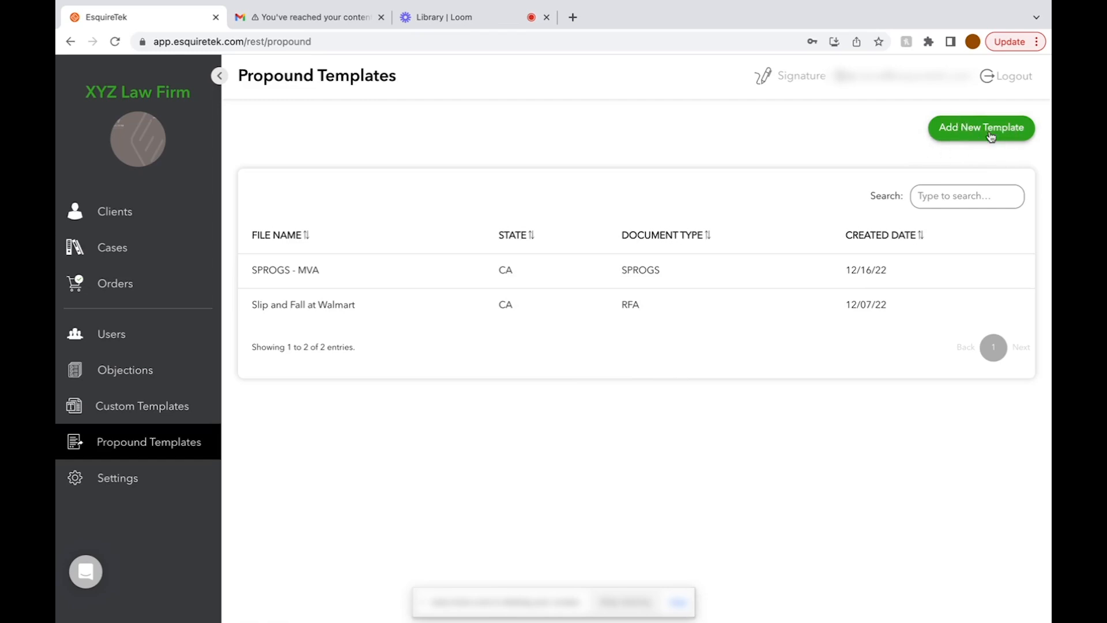
Step: Start a new template from Ds Propounded RFPD to P.pdf named 'RFPD - MVA'
left_click(981, 129)
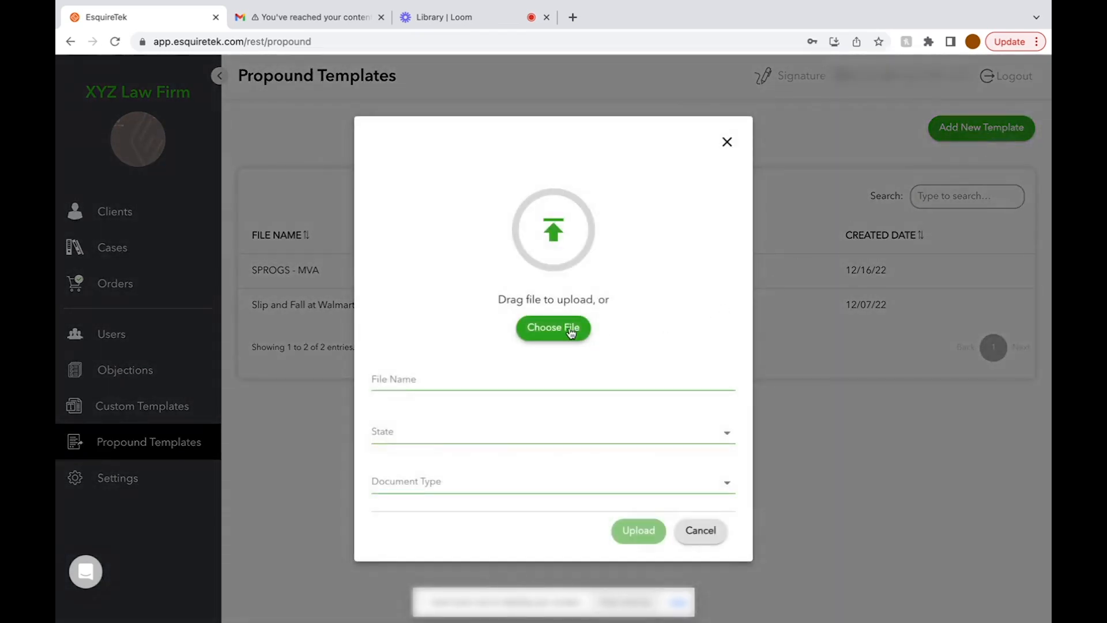
left_click(553, 327)
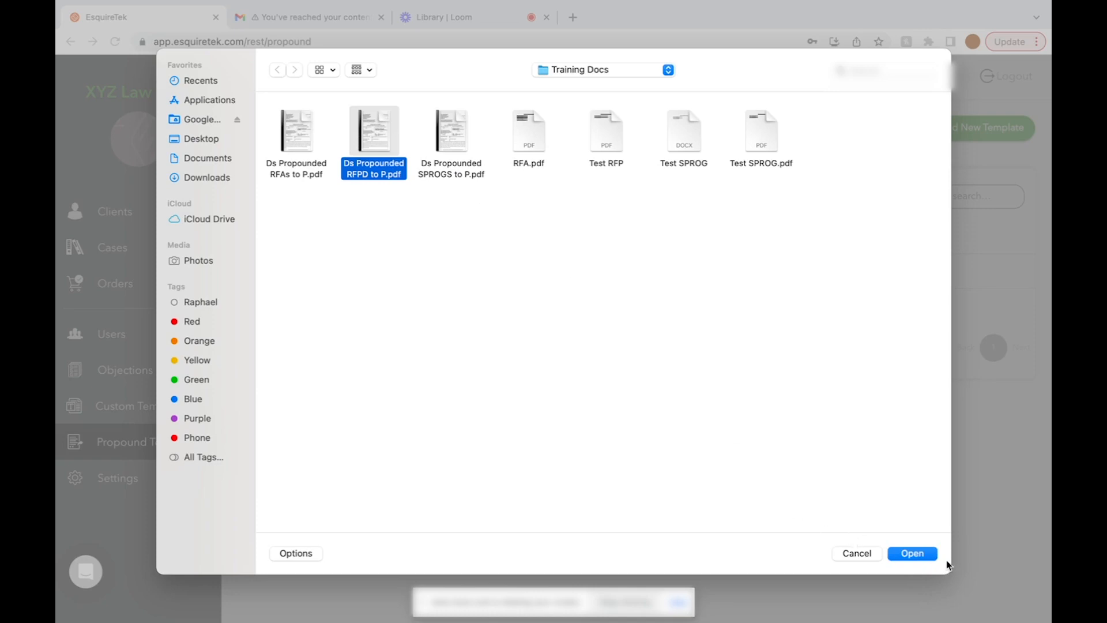
left_click(911, 552)
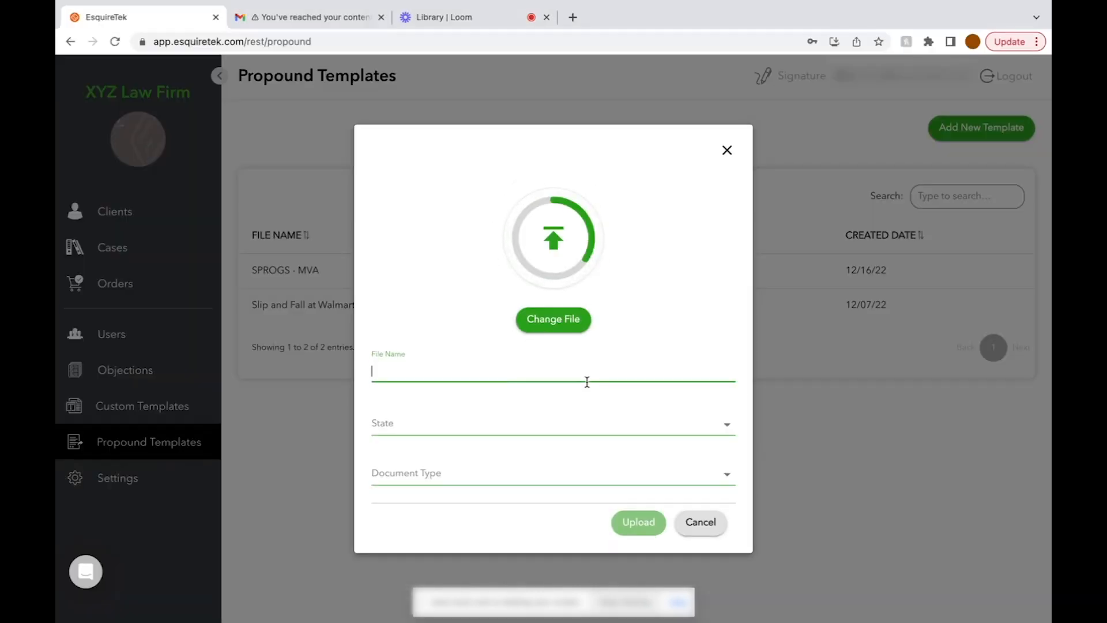
type("RFPD -")
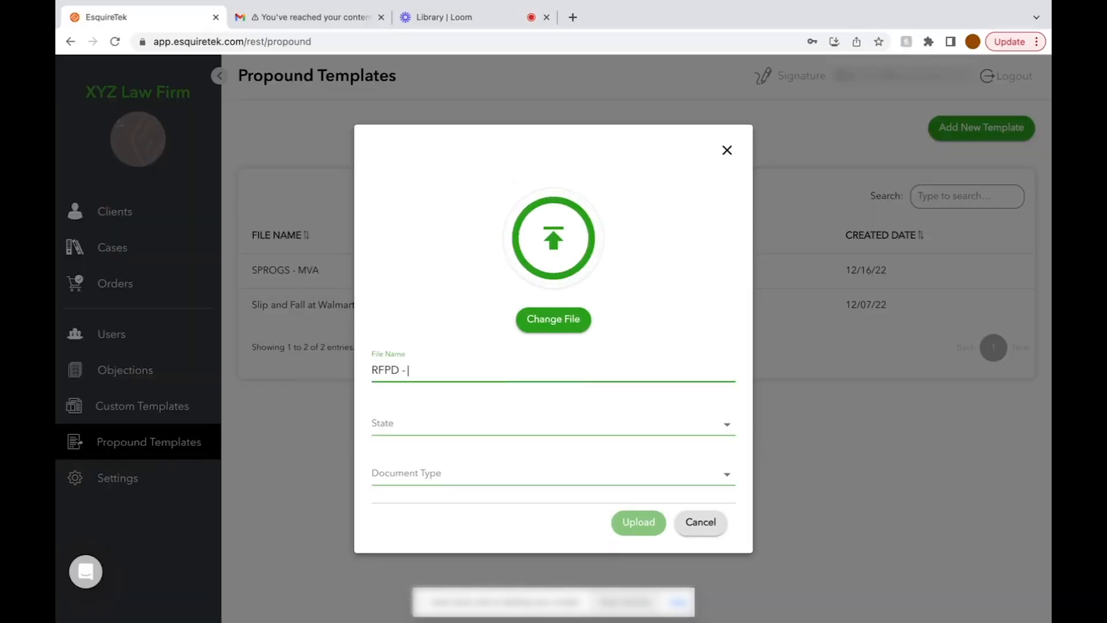
type("MVA")
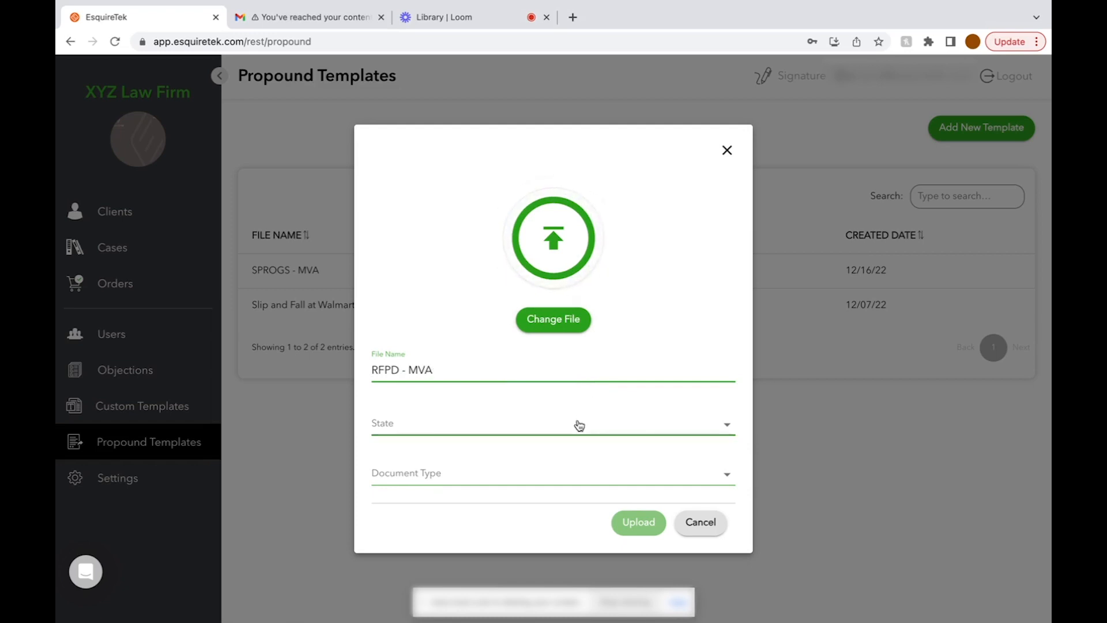
Step: Set state California (CA), document type RFPD, and upload the template
left_click(552, 473)
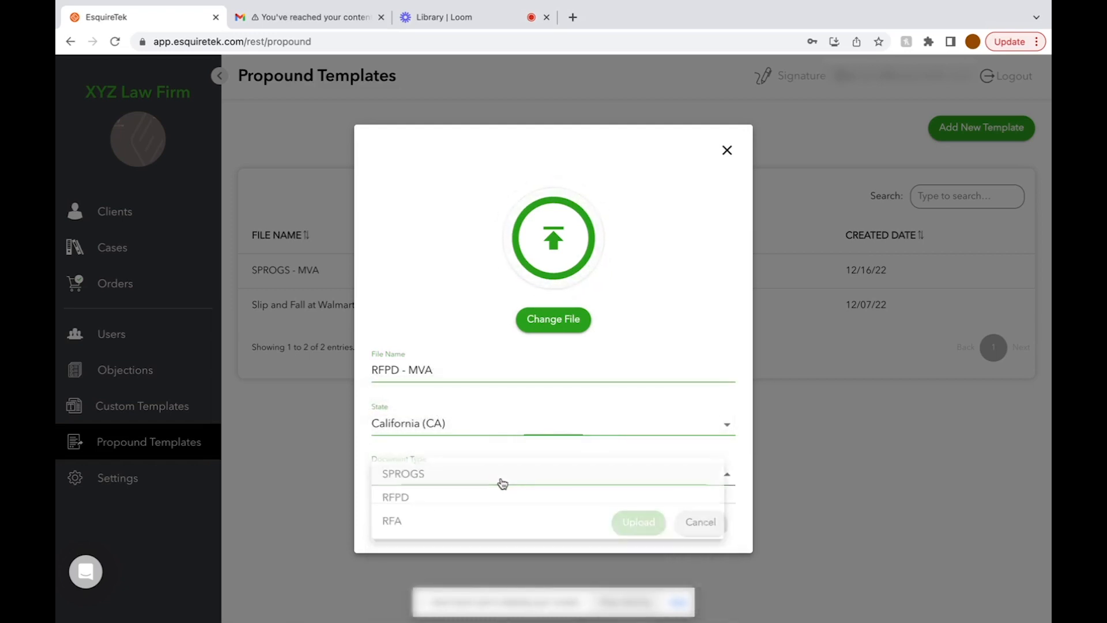
left_click(395, 496)
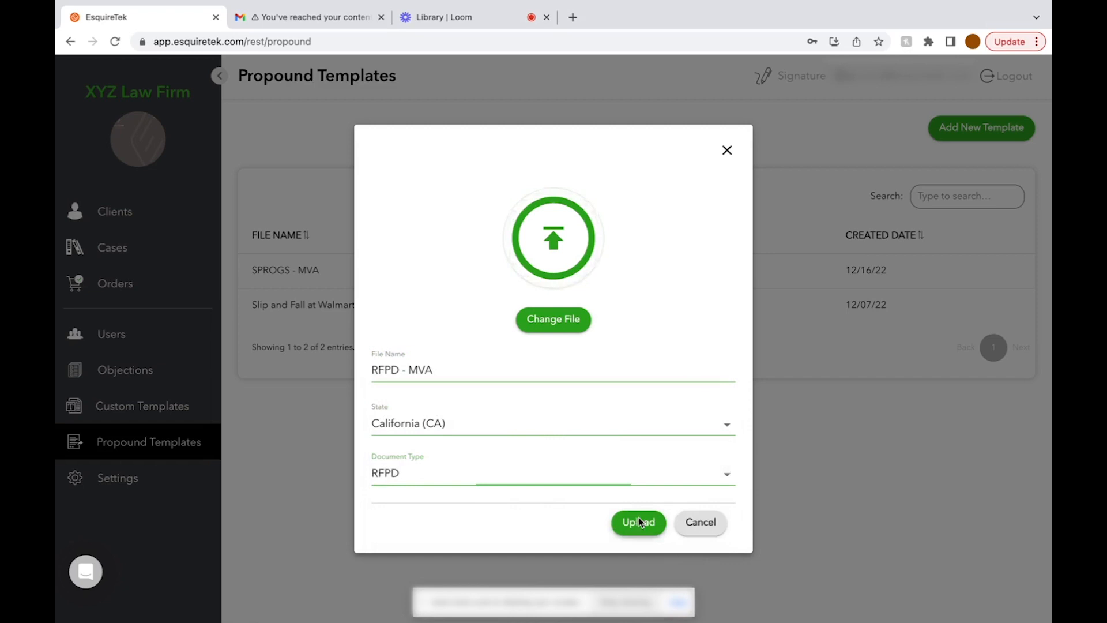
left_click(636, 521)
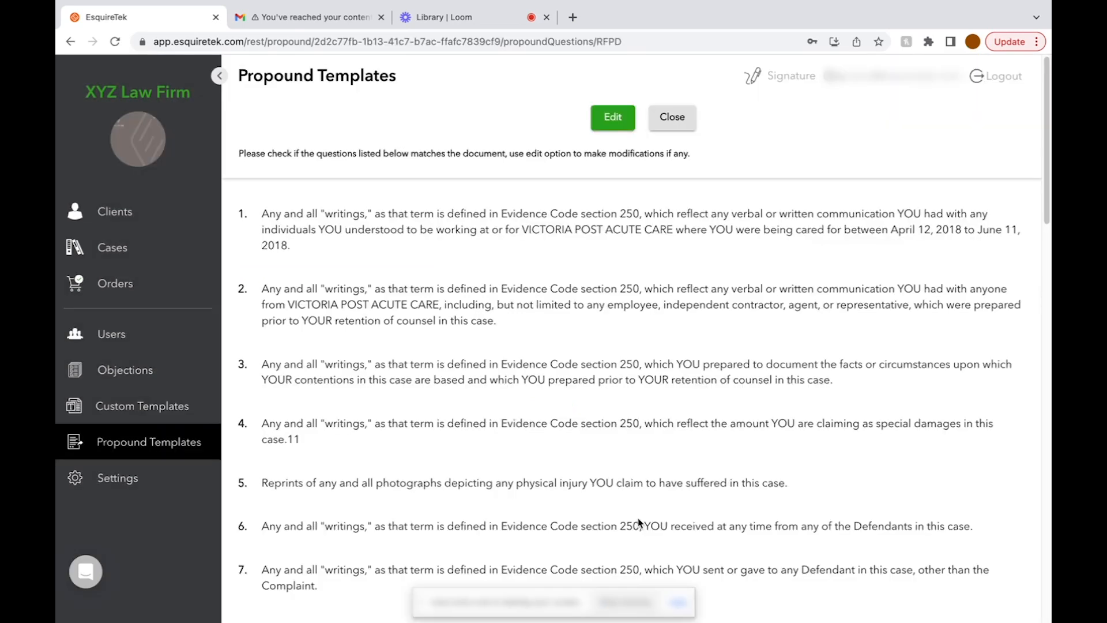
Step: Close the extracted-questions review, confirming RFPD - MVA is listed, and go to Cases
scroll("down", 3)
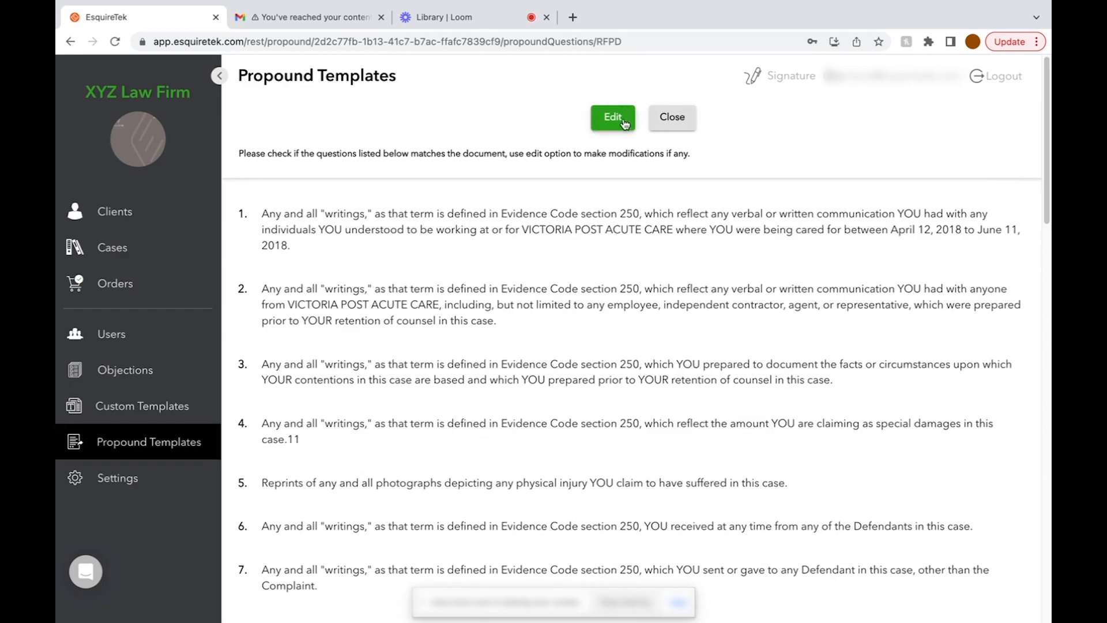
mouse_move(669, 117)
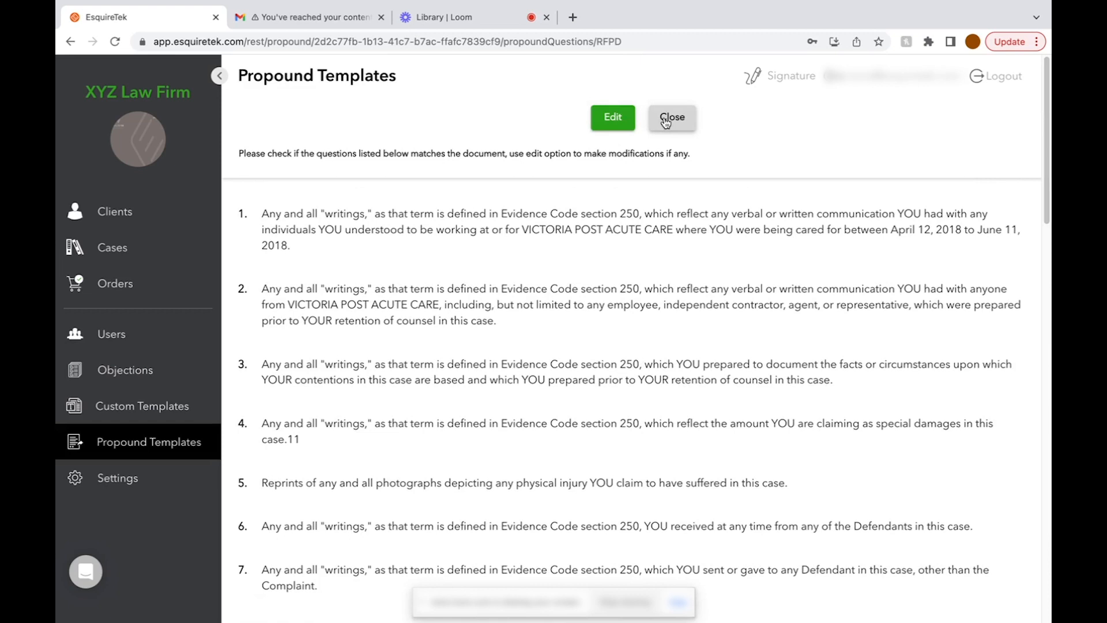
left_click(671, 118)
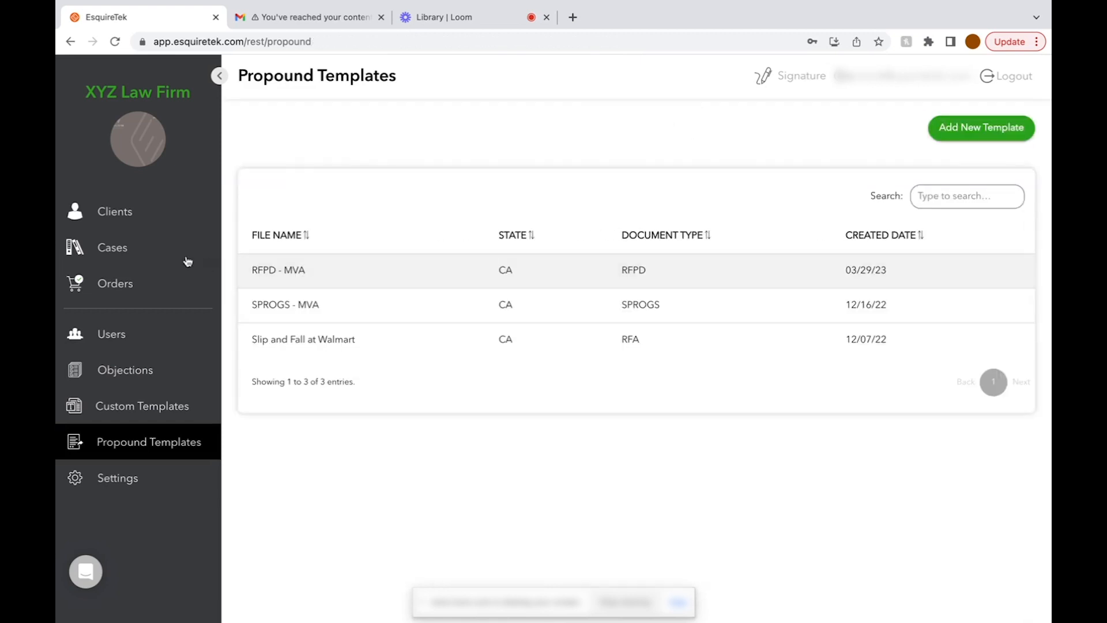
left_click(112, 247)
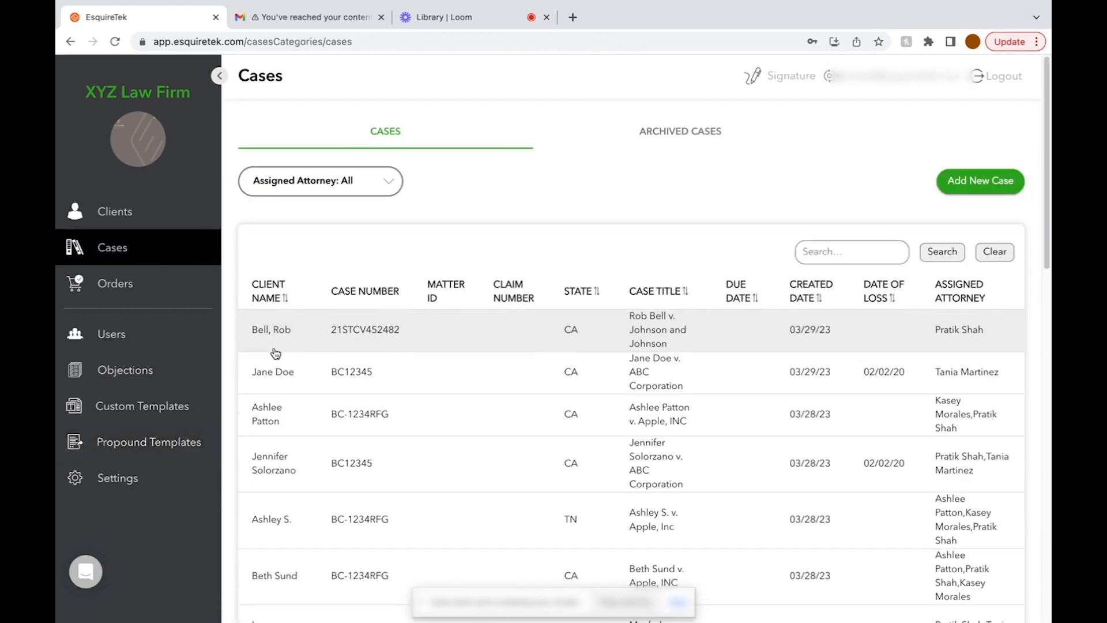
Step: Choose RFPD - MVA as the RFPD template in Jane Doe's Propounding discovery
left_click(272, 372)
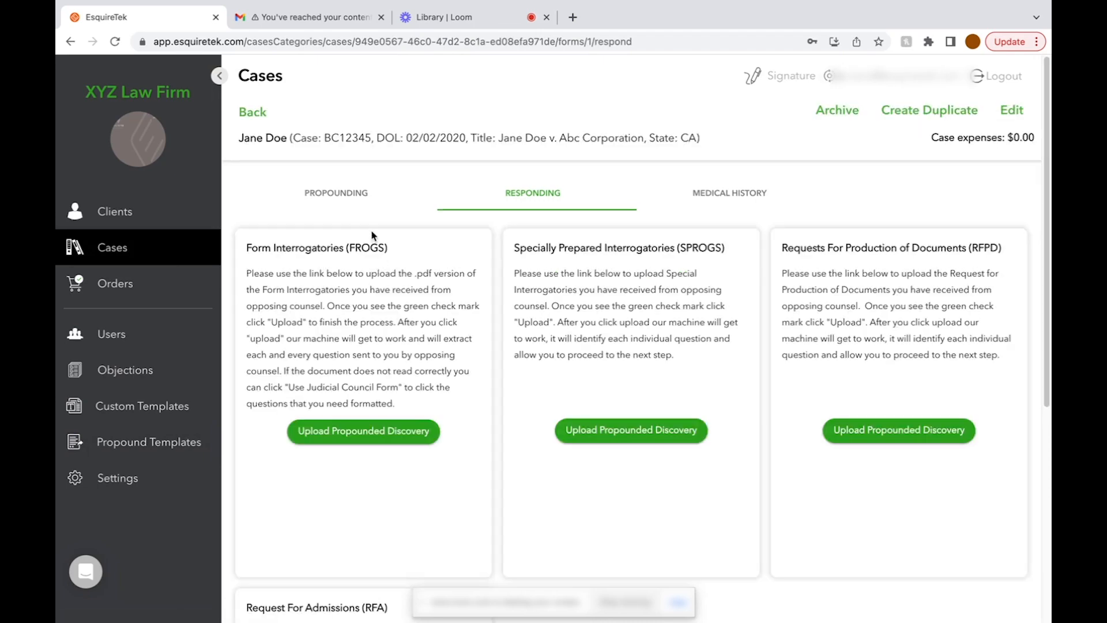
left_click(337, 192)
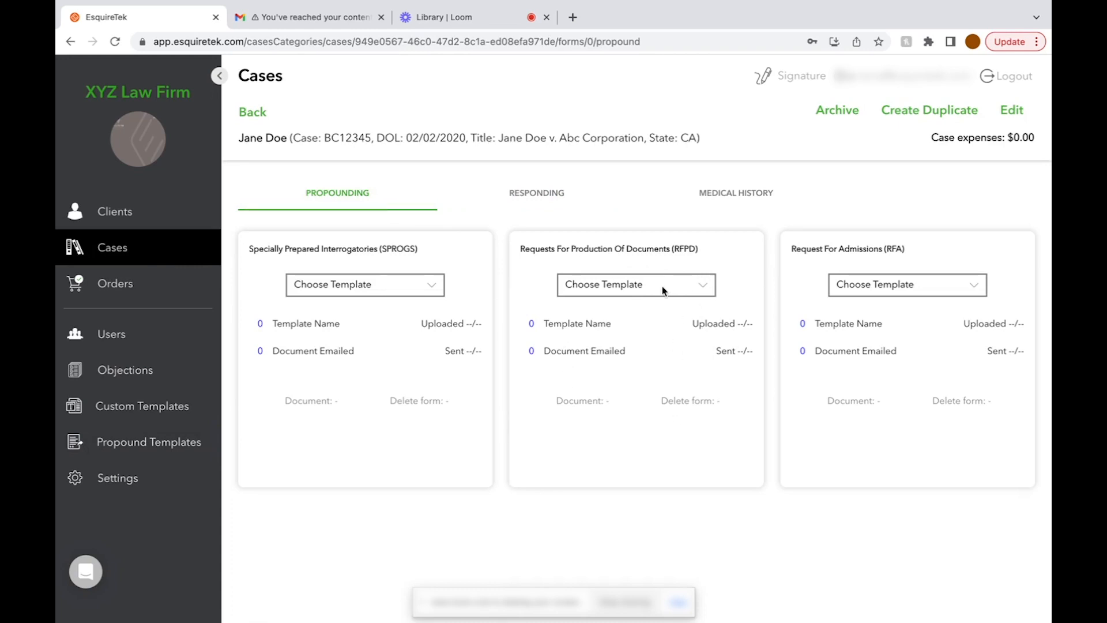
left_click(634, 284)
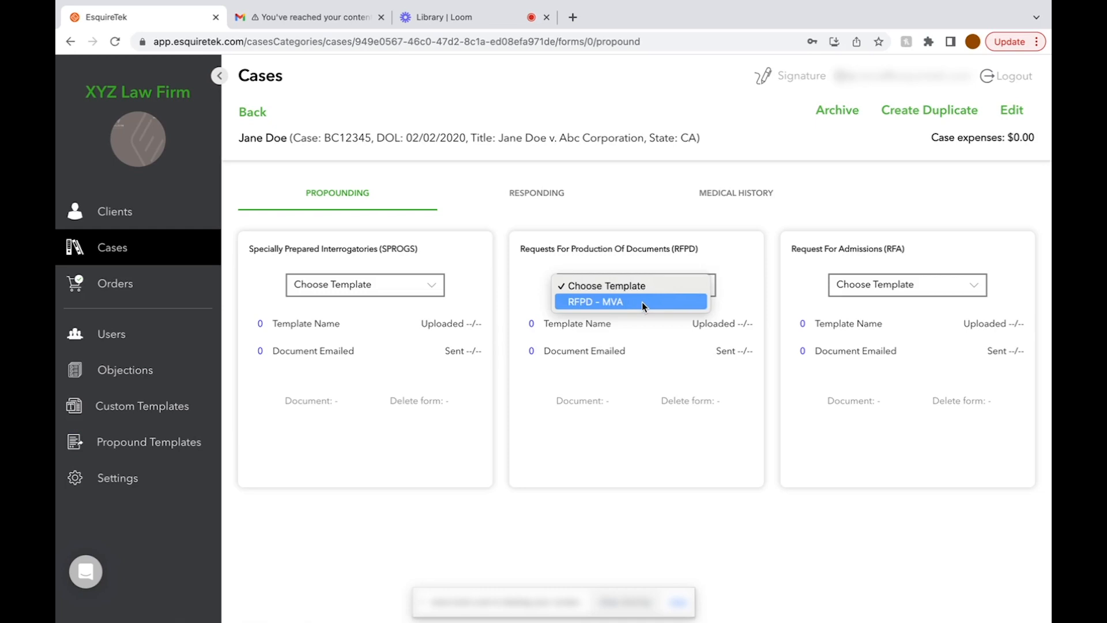
left_click(595, 301)
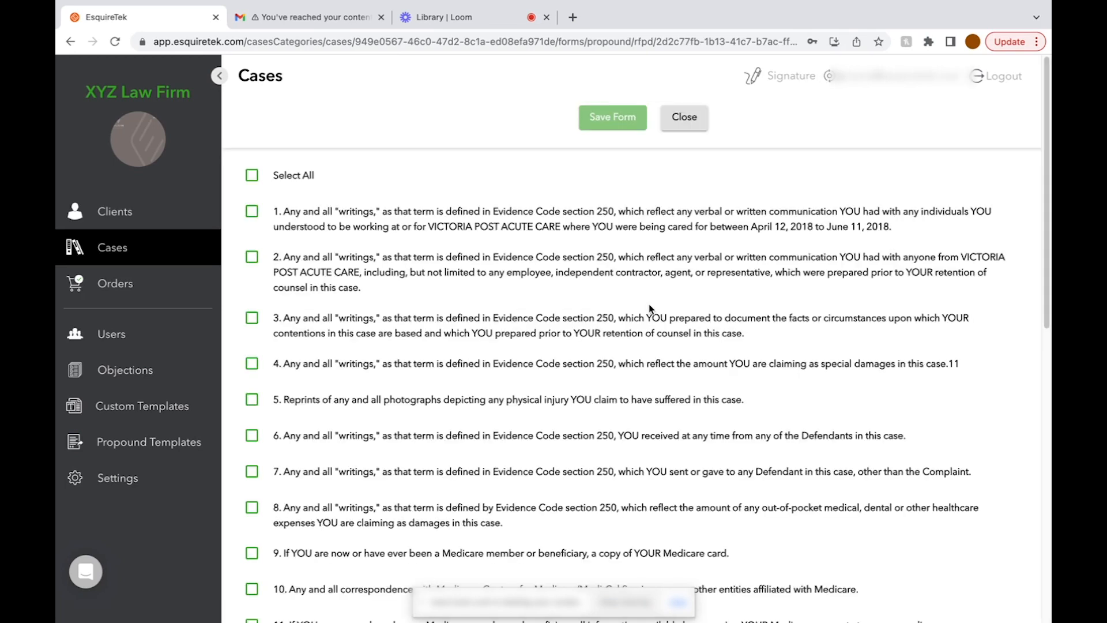
Step: Select all 35 RFPD - MVA questions and confirm saving them to the case
scroll("down", 3)
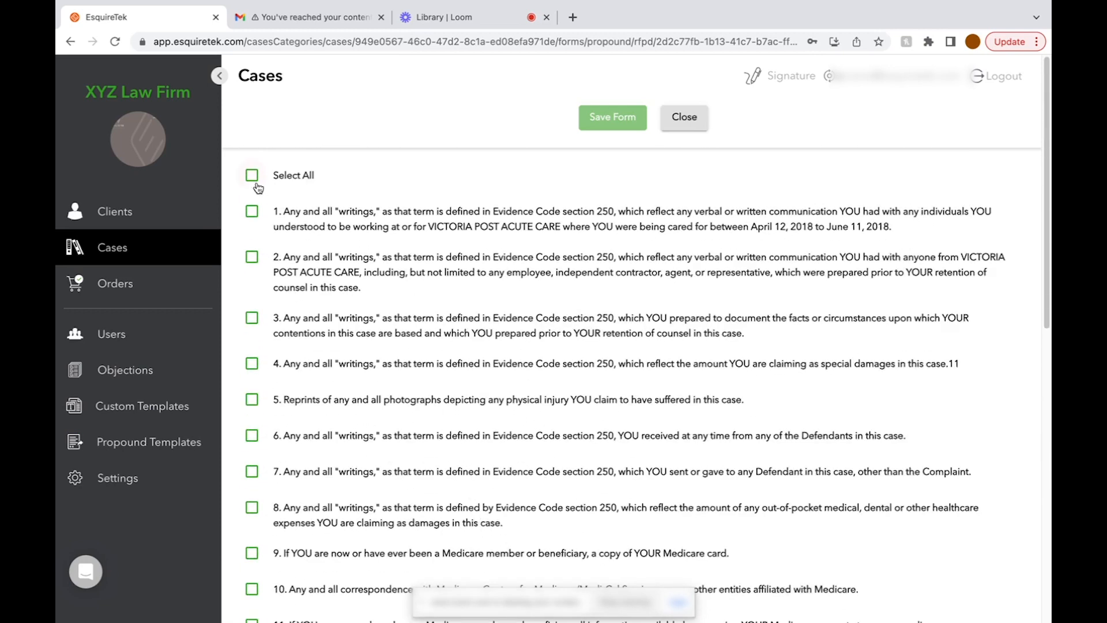
left_click(253, 175)
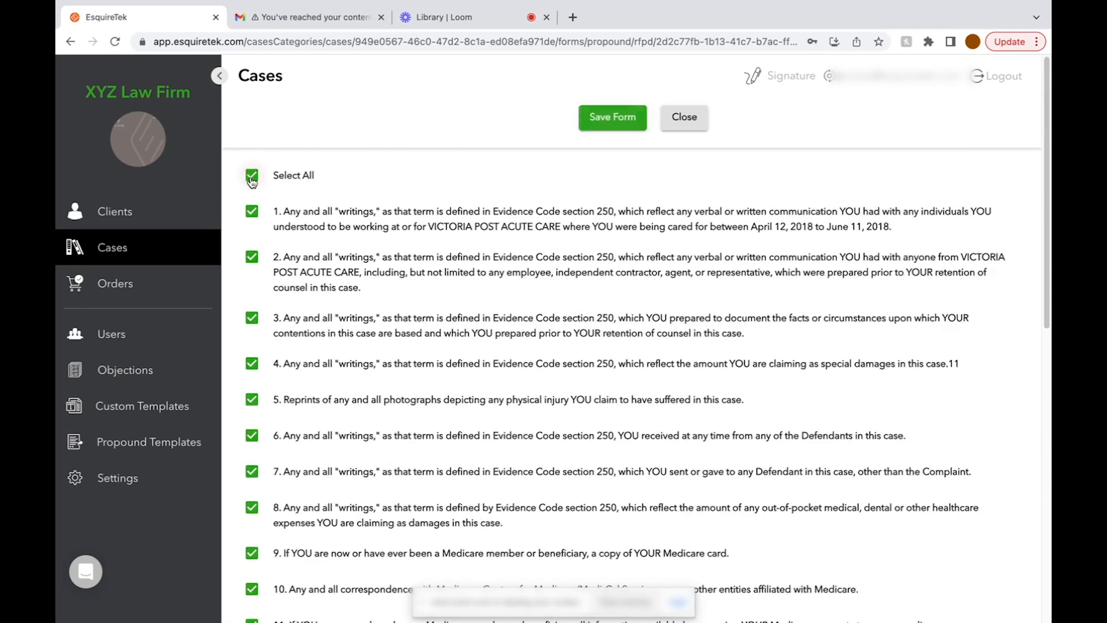
left_click(253, 176)
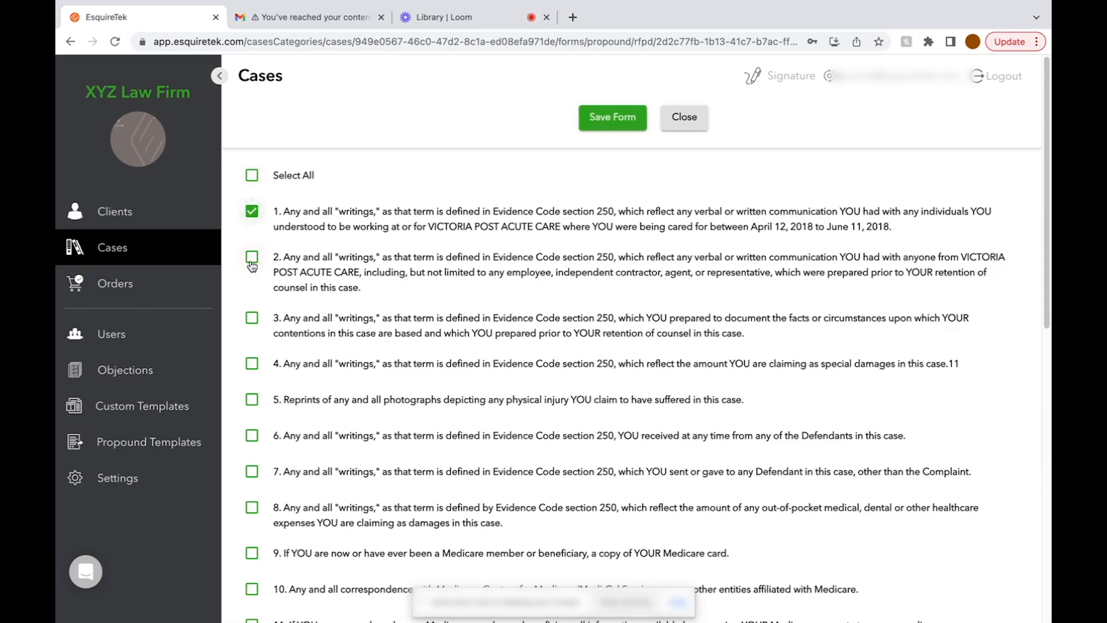
left_click(611, 117)
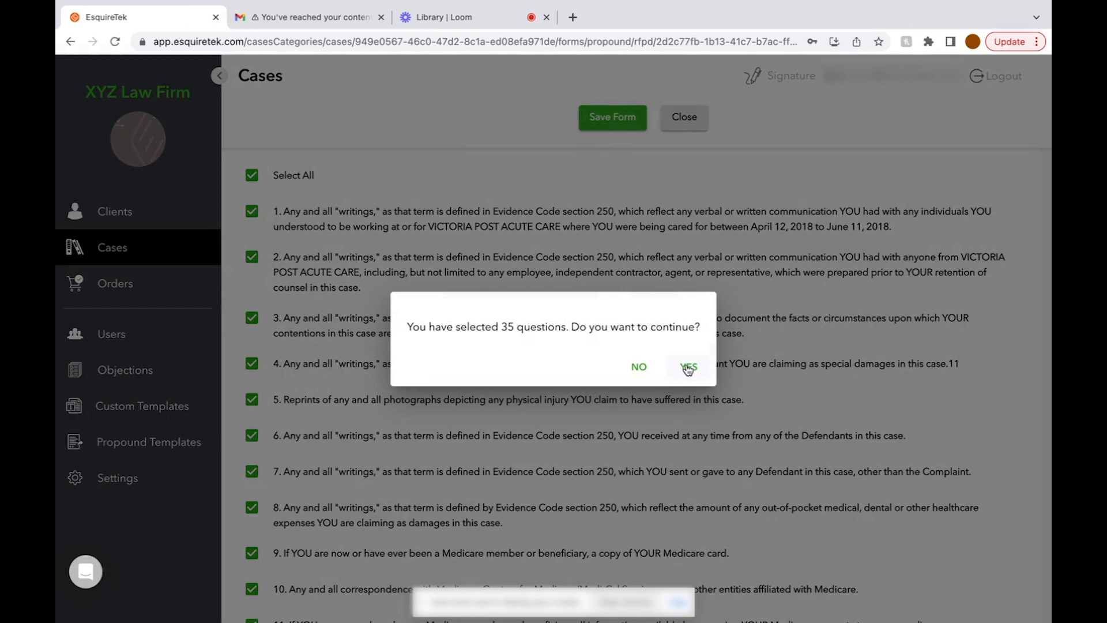
left_click(689, 367)
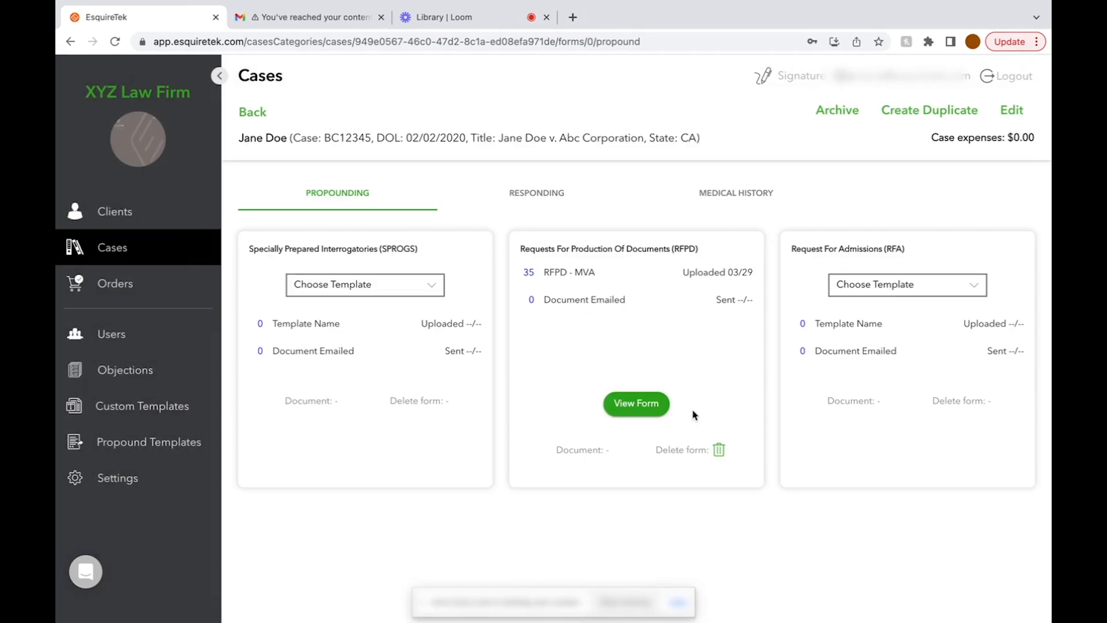
Step: View the RFPD form's numbered requests in edit mode and cancel without changes
left_click(634, 403)
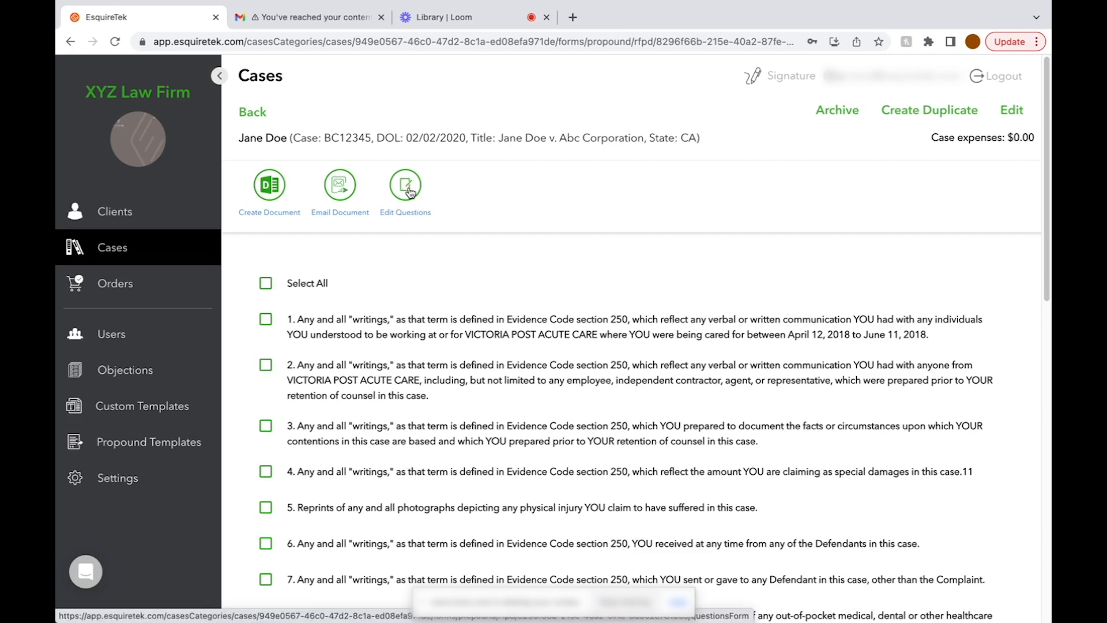
left_click(405, 186)
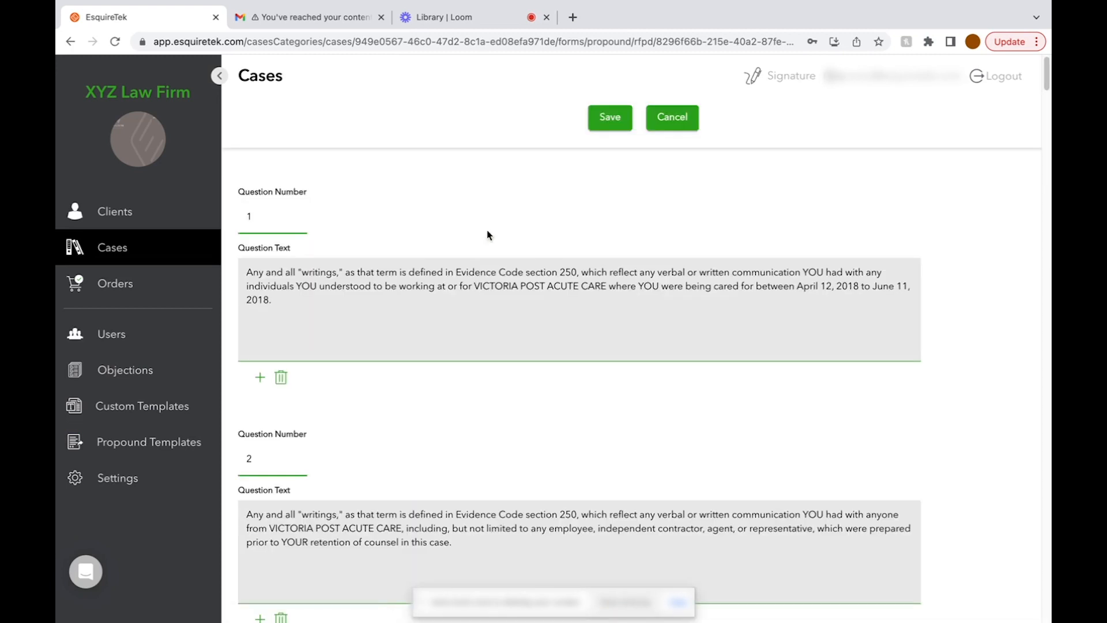
scroll("down", 3)
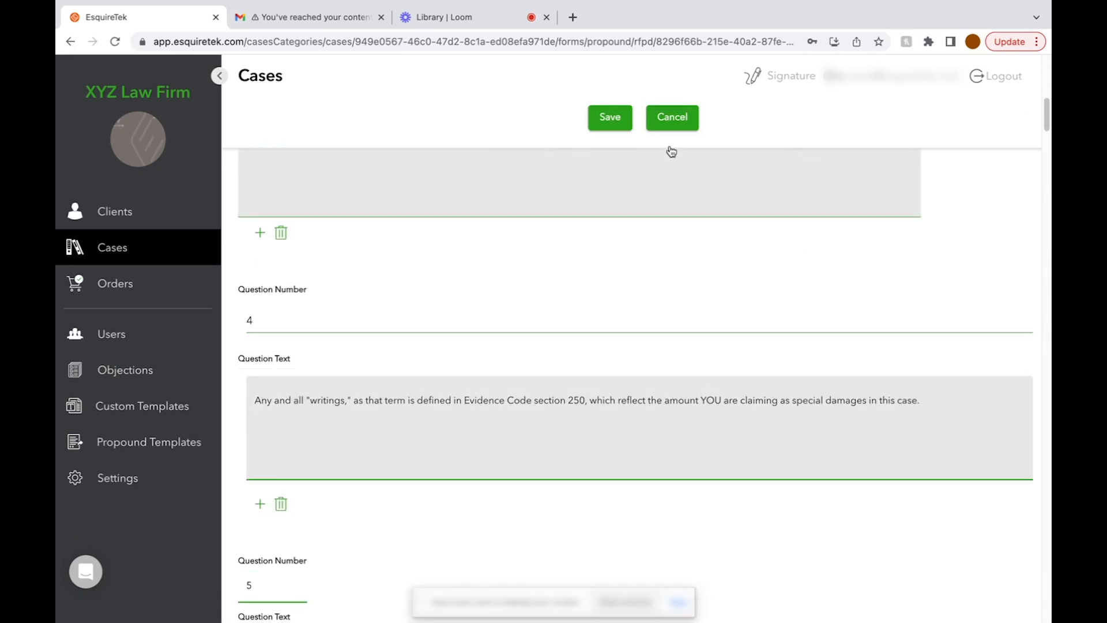
left_click(609, 118)
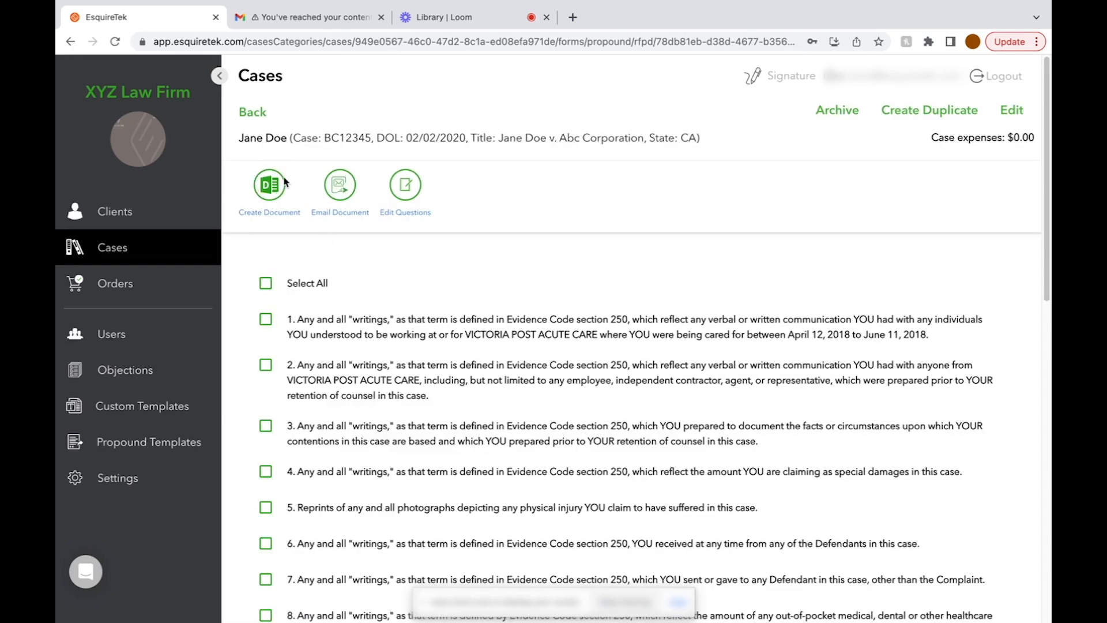
Step: Create the RFPD document with a March 29, 2023 service date and the saved signature
left_click(268, 187)
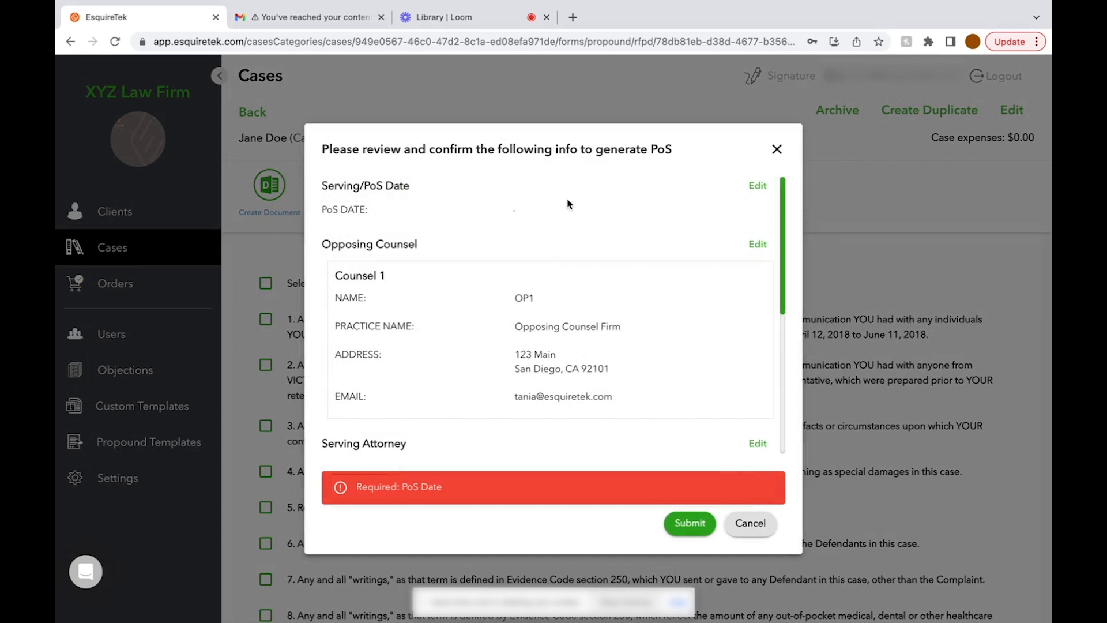
mouse_move(322, 228)
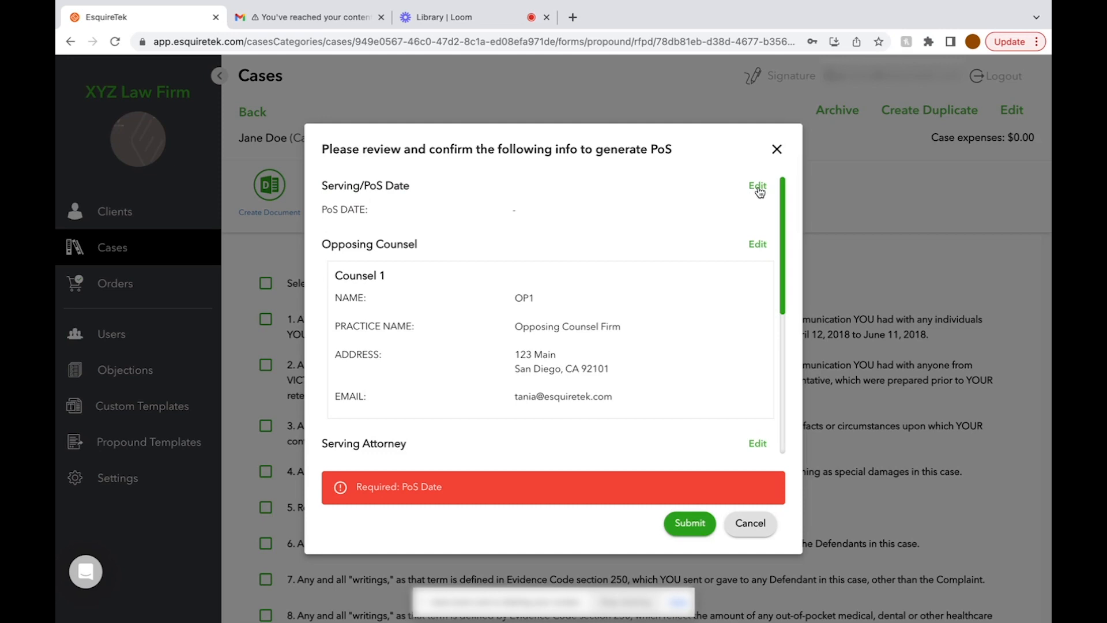
left_click(757, 186)
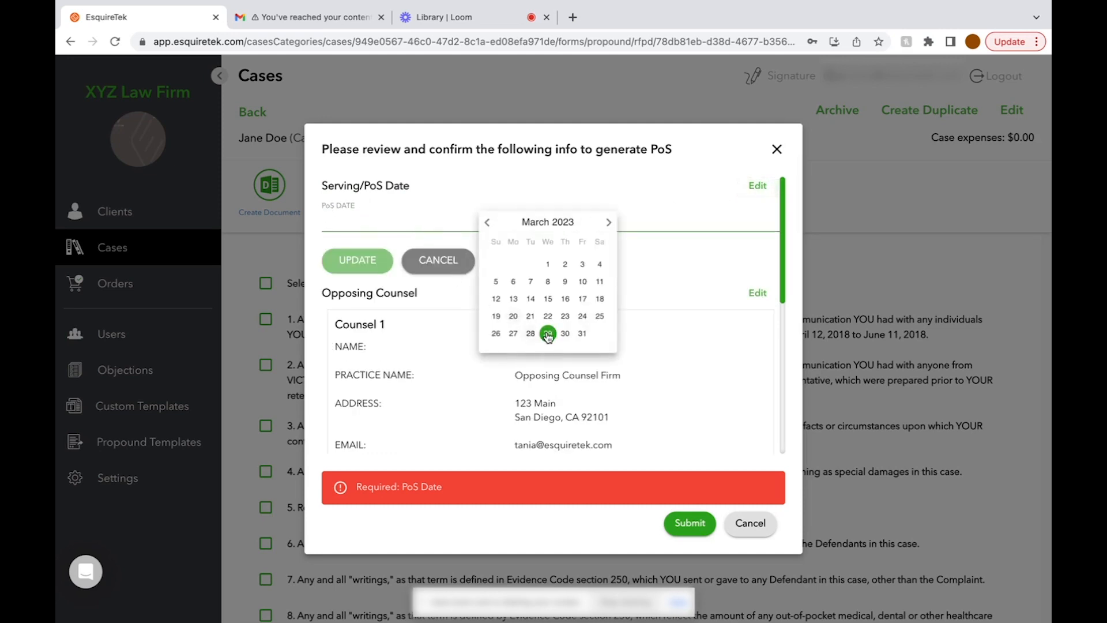
left_click(546, 334)
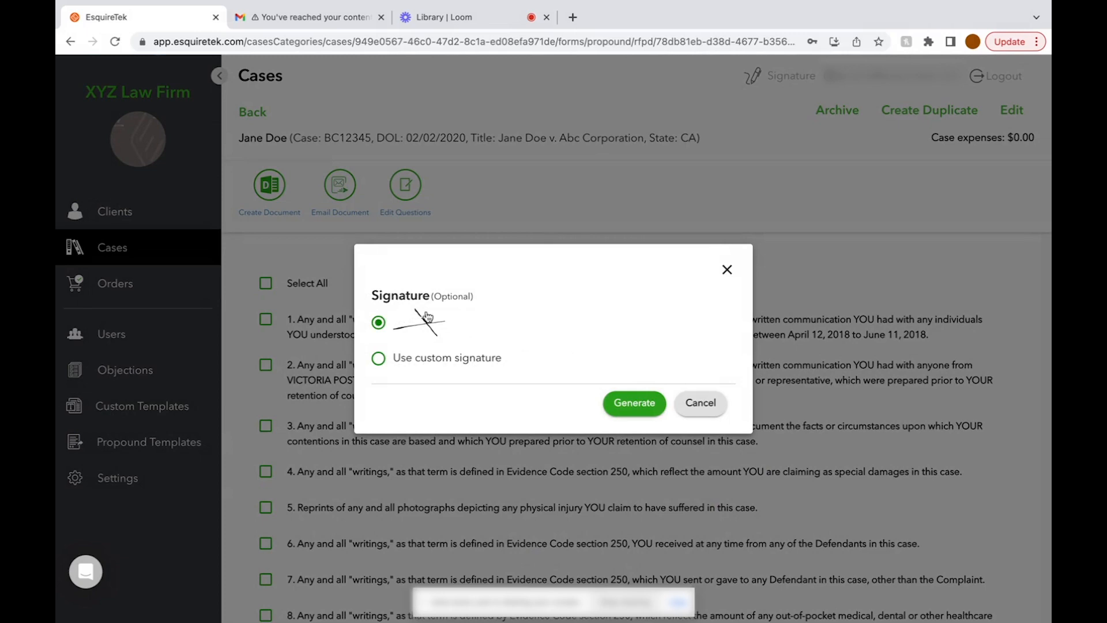
left_click(634, 402)
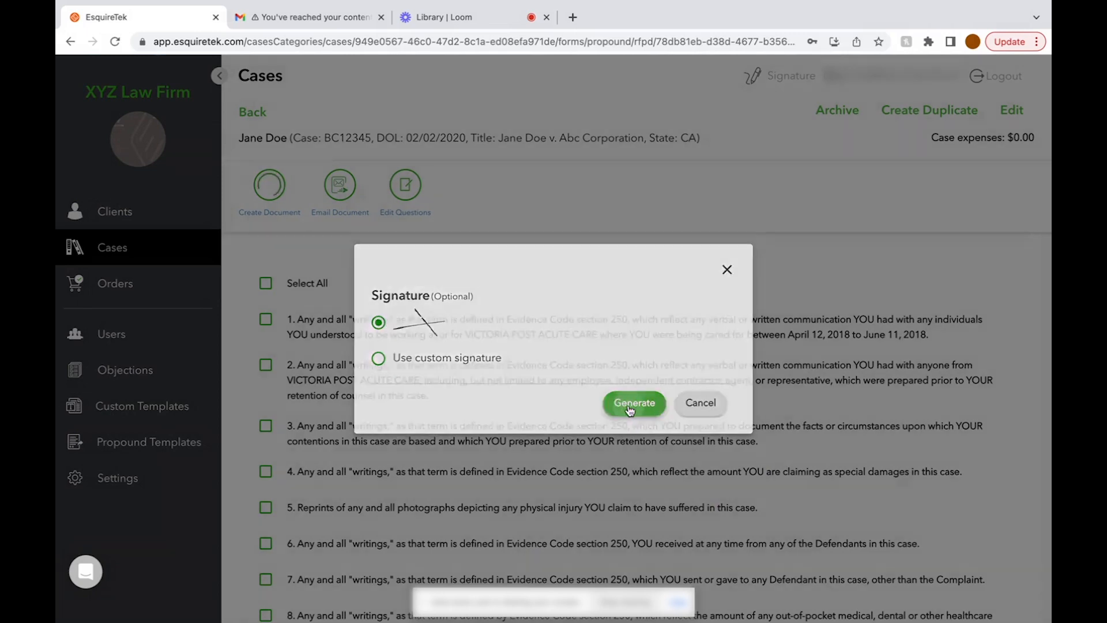
left_click(633, 403)
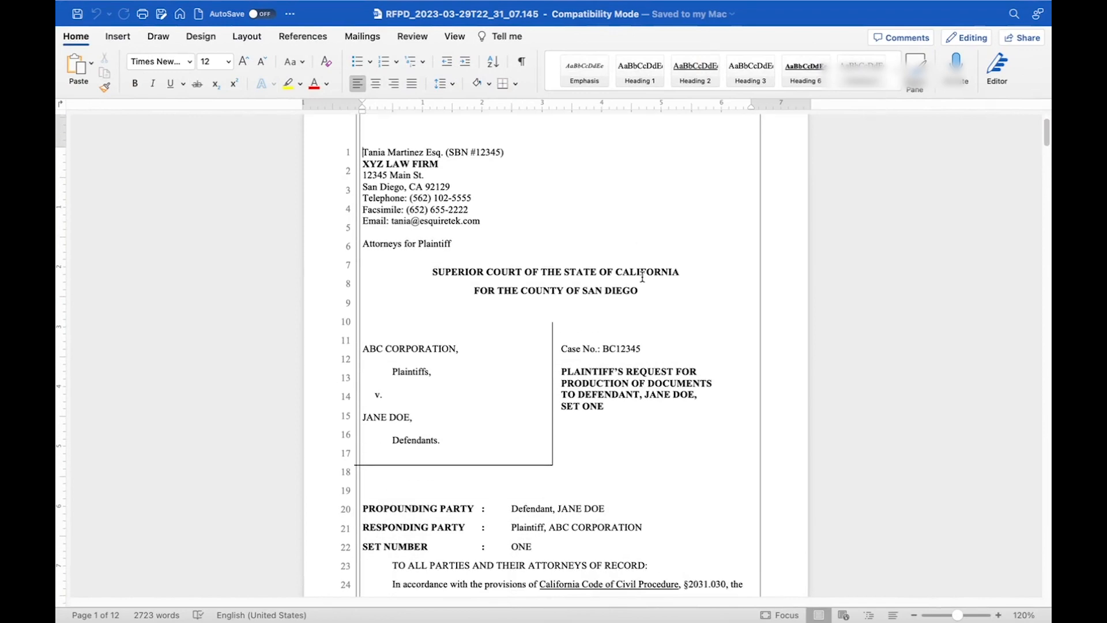
Step: Scroll the Word RFPD document down to its Proof of Service
scroll("down", 3)
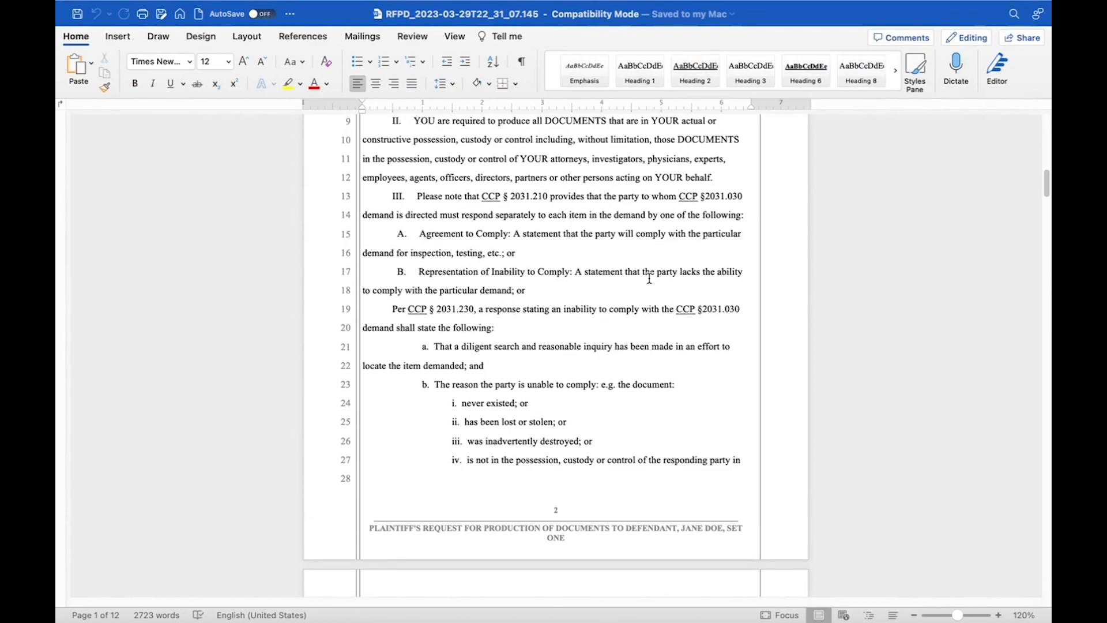
scroll("down", 3)
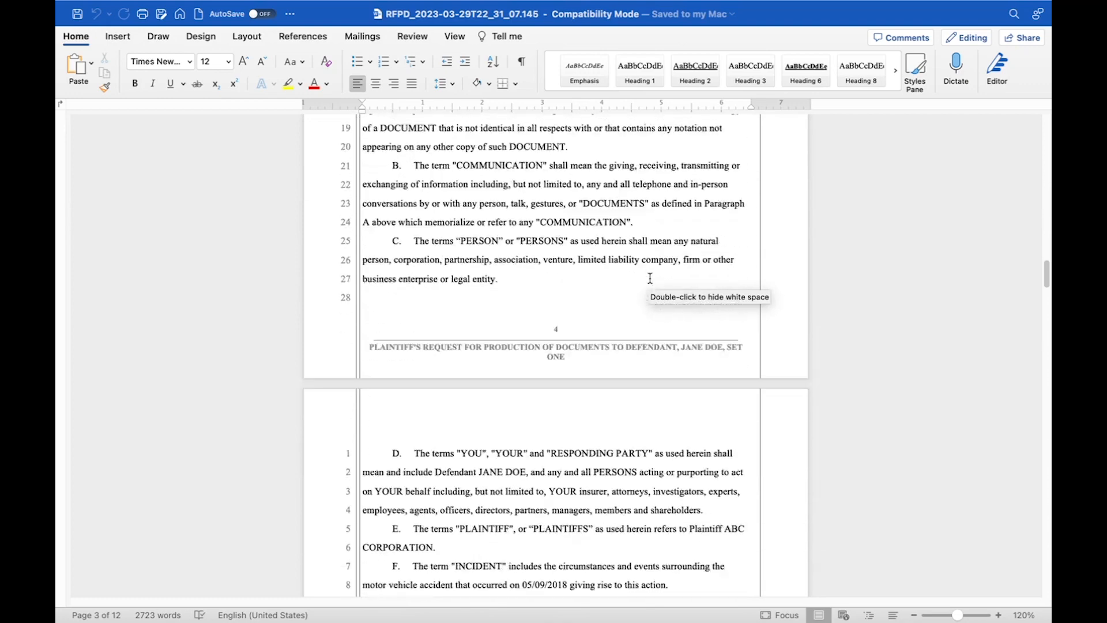
scroll("down", 3)
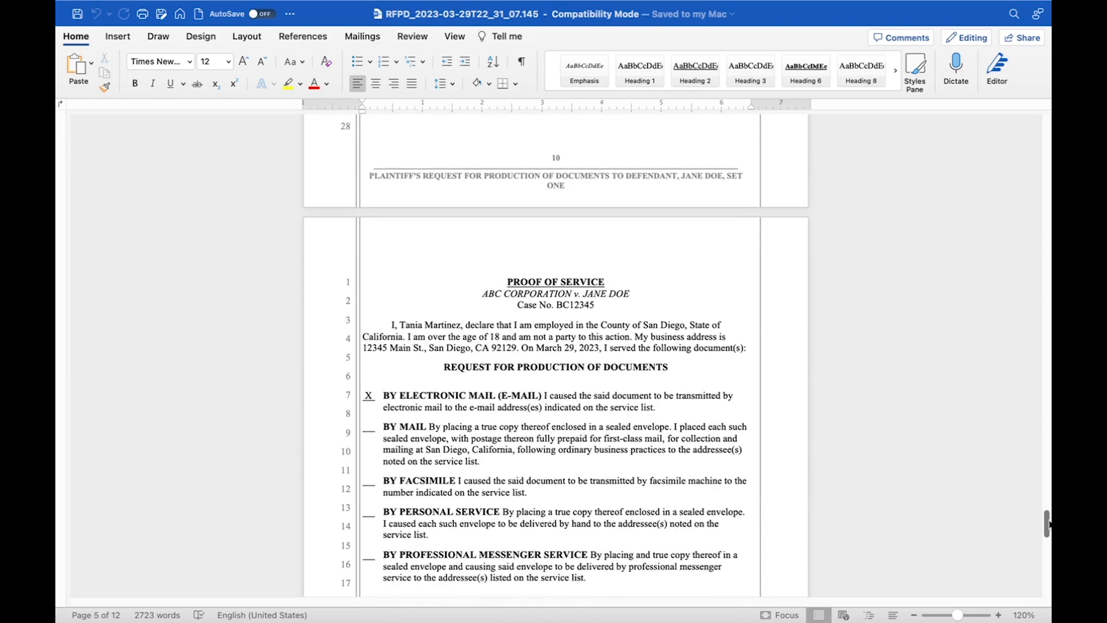
scroll("down", 3)
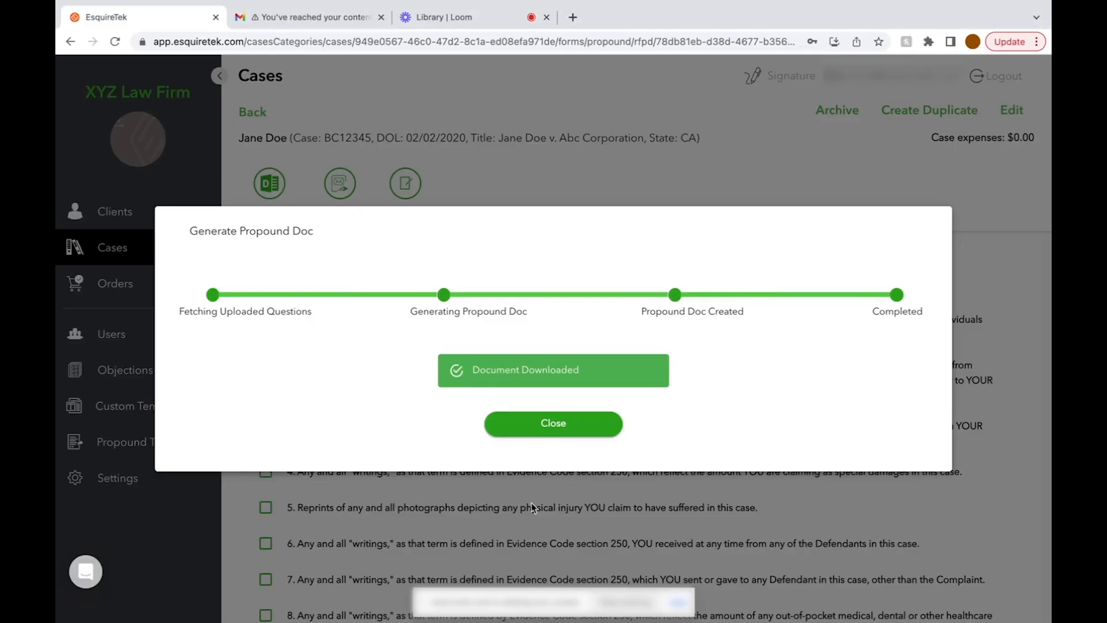
Step: Dismiss the download notice and bring up the Email Document form
left_click(553, 424)
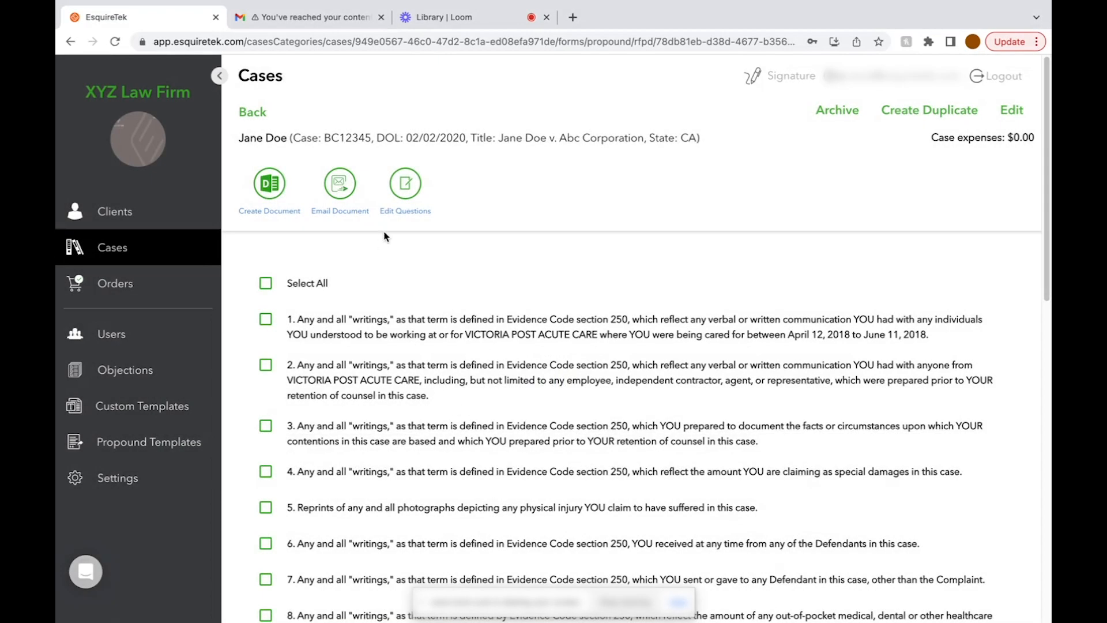
mouse_move(320, 162)
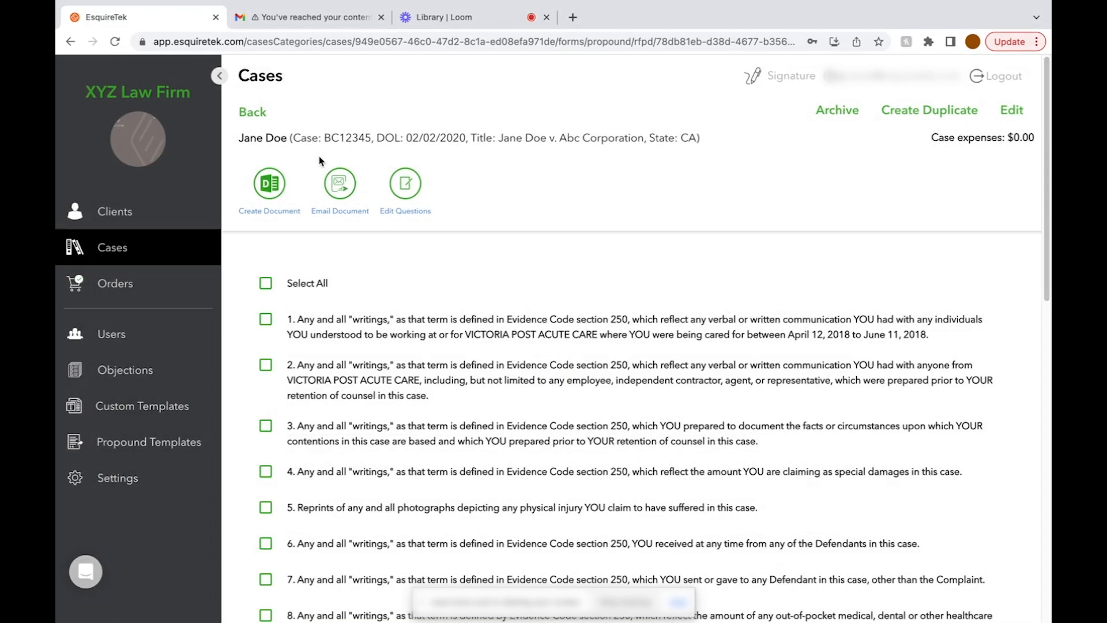
mouse_move(339, 185)
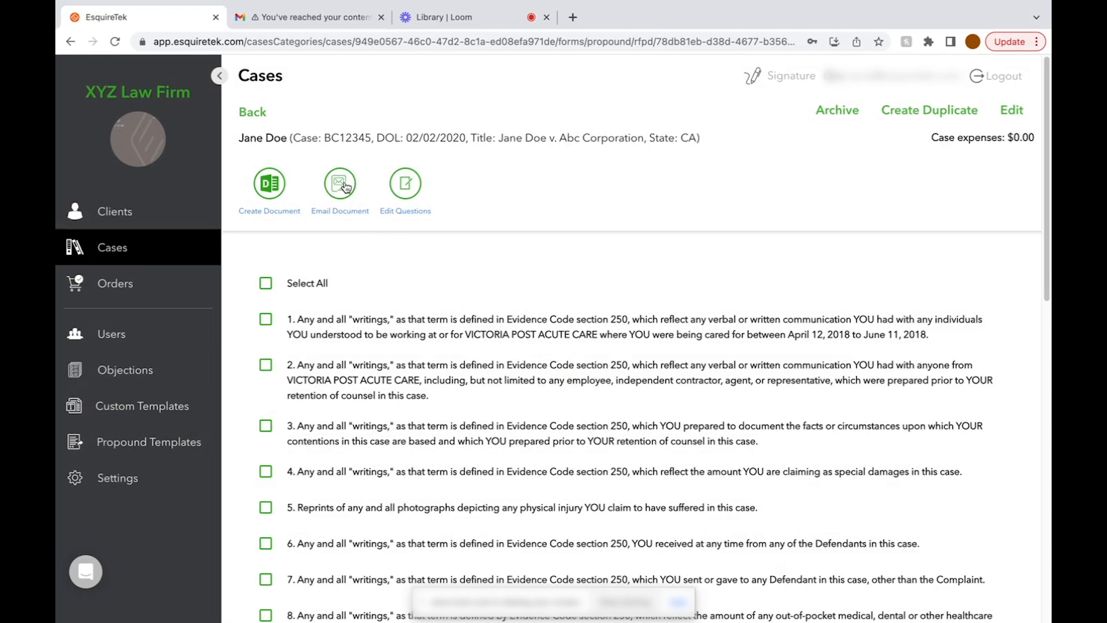
left_click(339, 184)
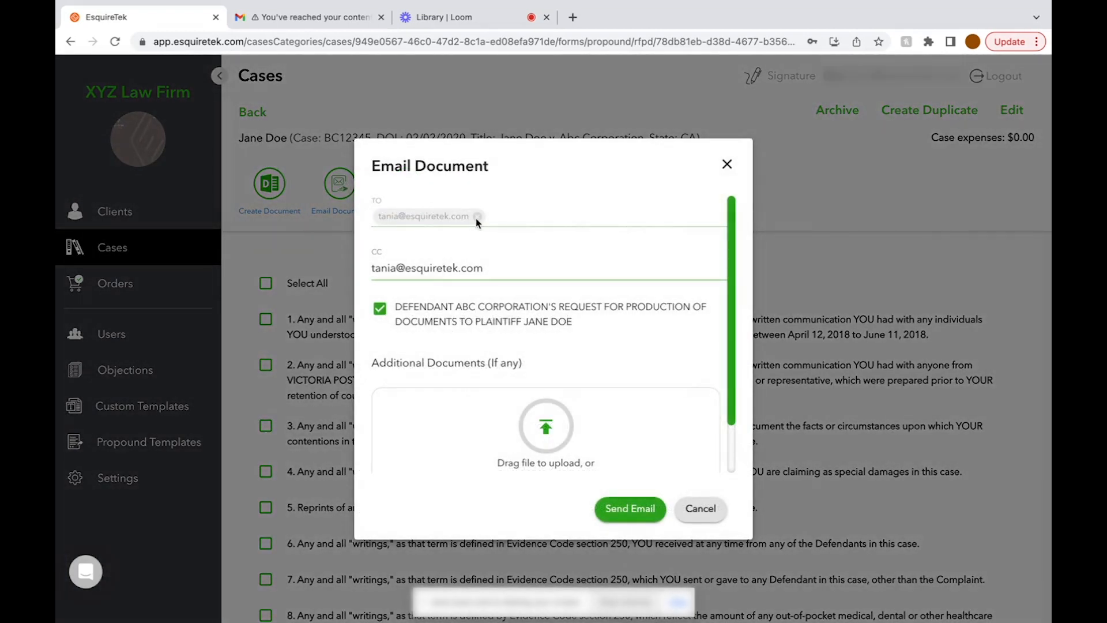
mouse_move(423, 225)
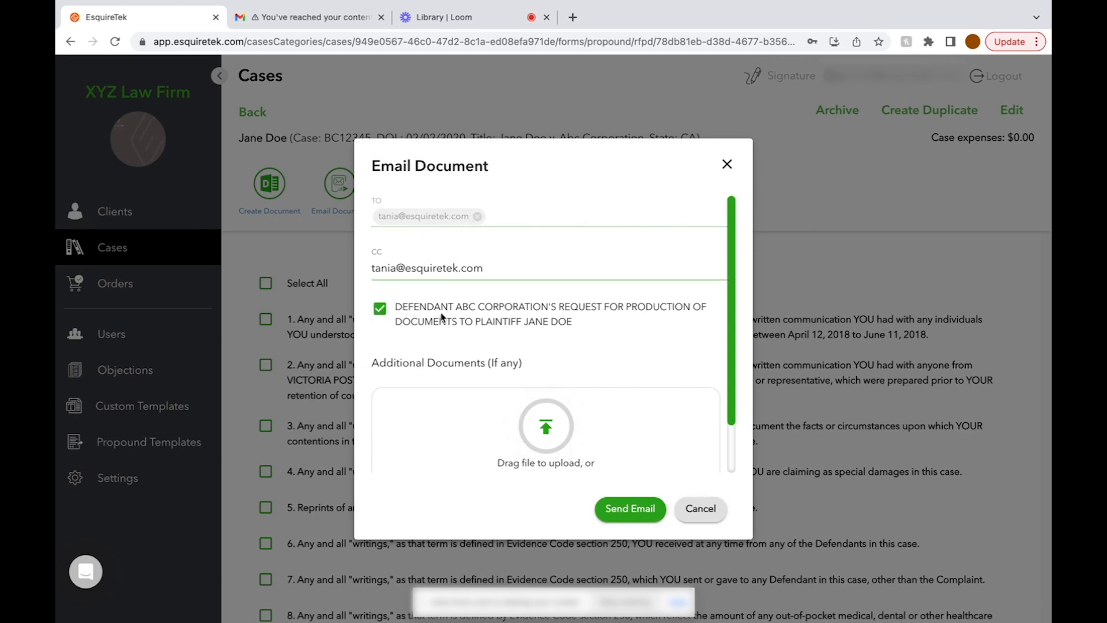
mouse_move(551, 470)
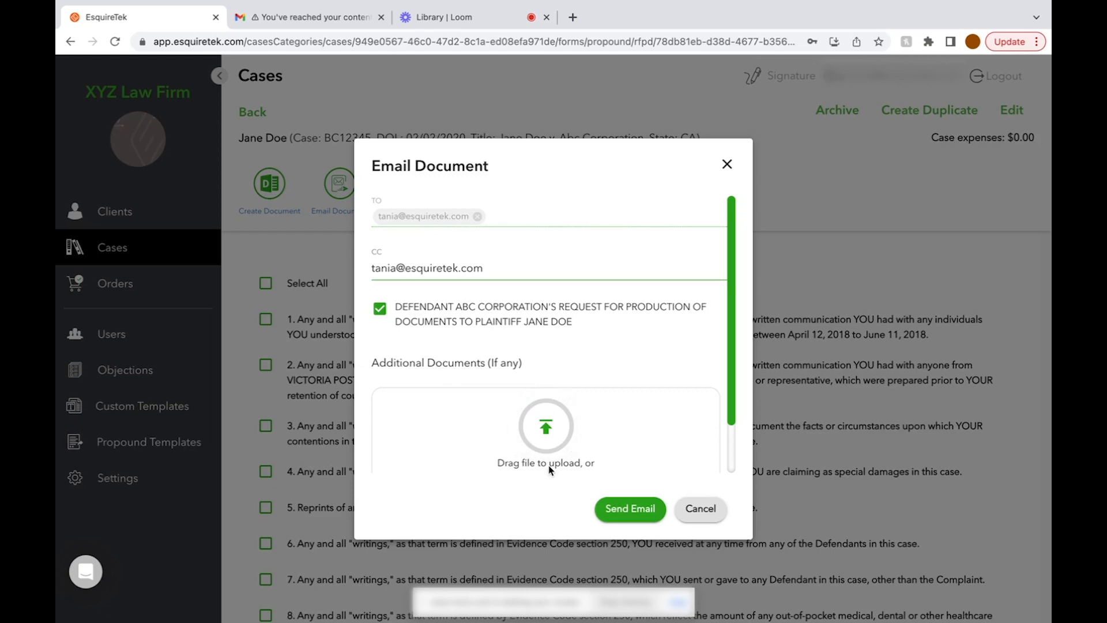
Step: Send the production request to opposing counsel and check its arrival in Gmail
left_click(629, 508)
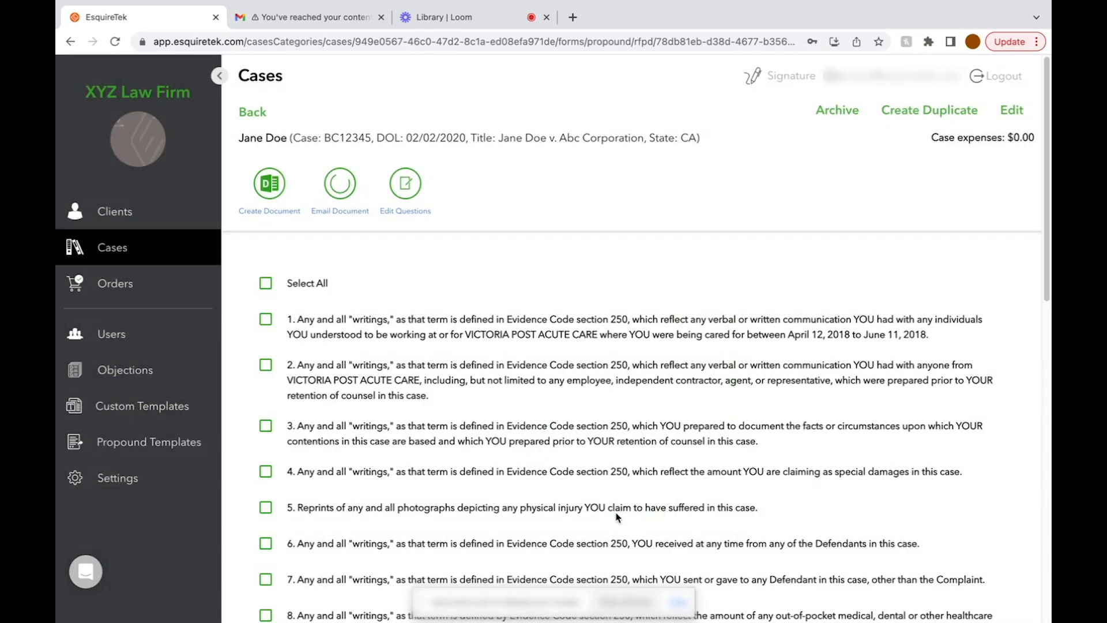
left_click(307, 17)
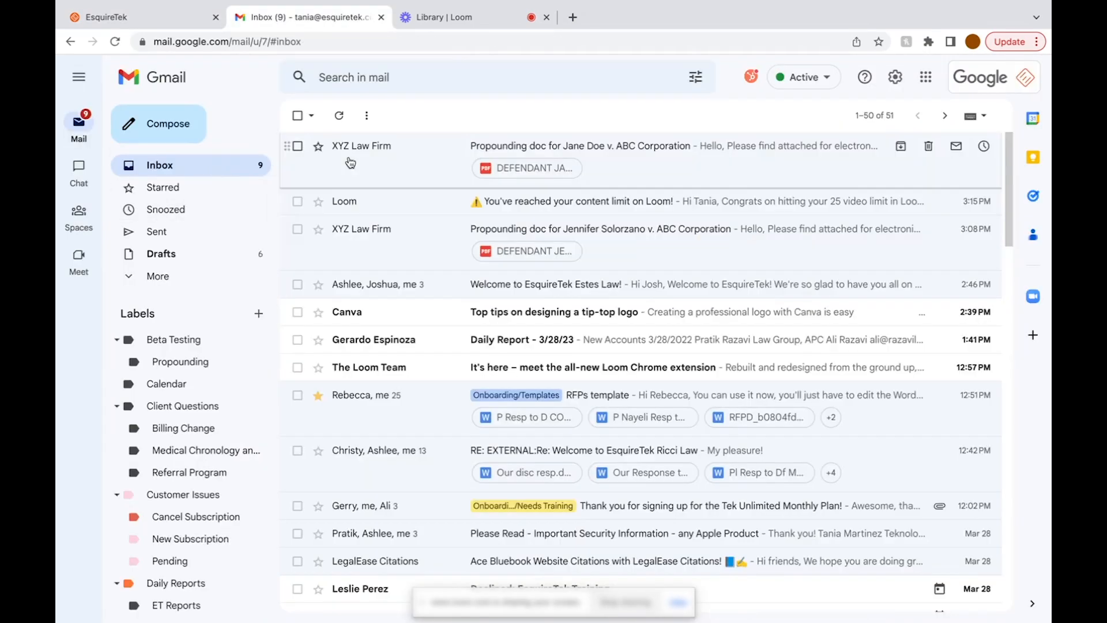